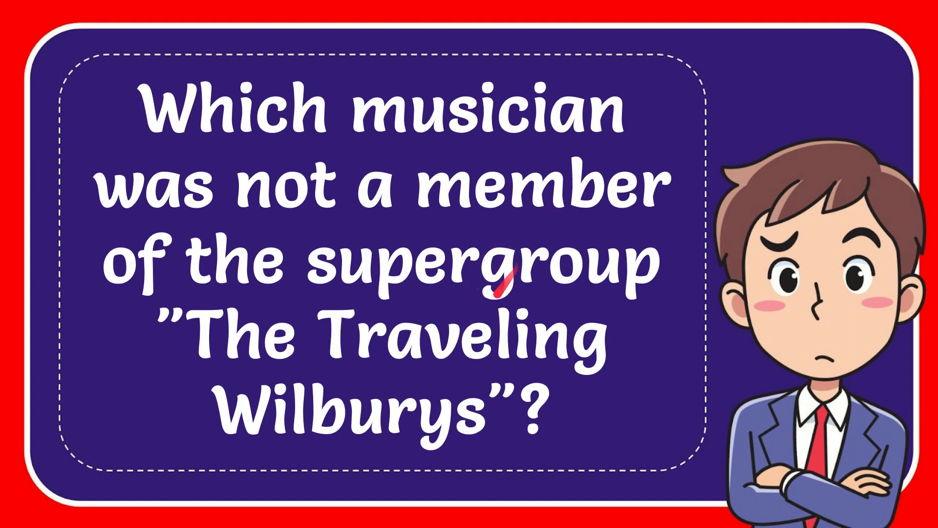
{"action": "mouse_move", "coordinate": [464, 342]}
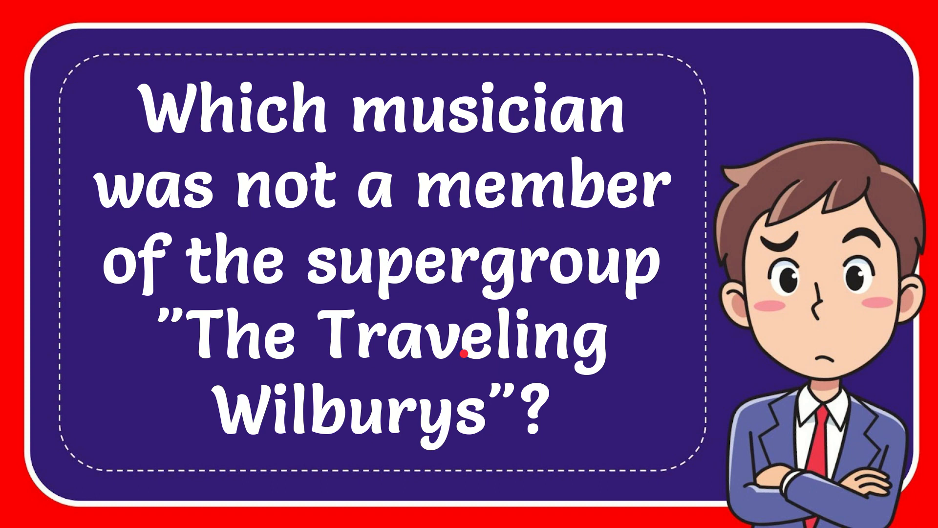